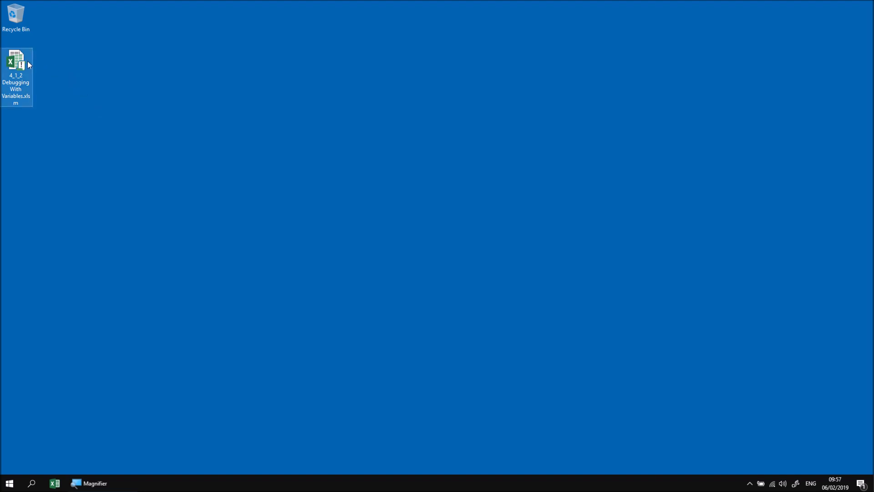
- Open the '4_1_2 Debugging With Variables.xlsm' workbook from the desktop in Excel
double_click(15, 60)
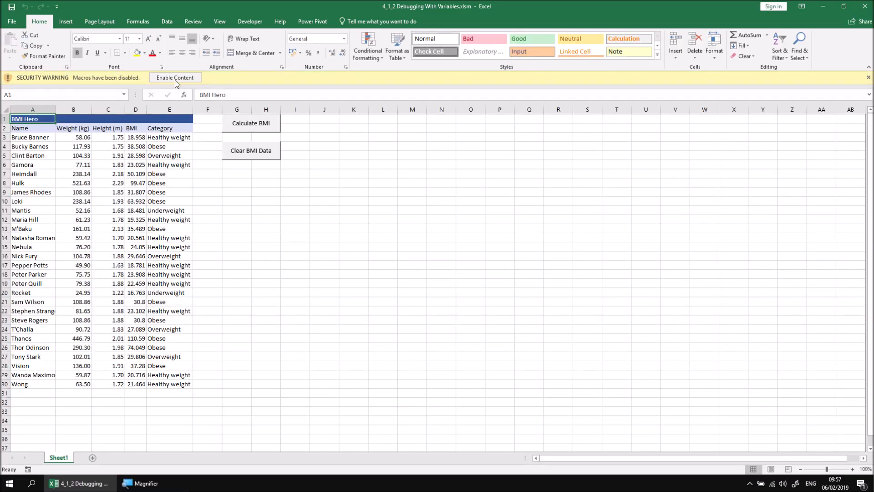
- Enable macros, then clear and recalculate the BMI and Category columns for every hero
click(175, 77)
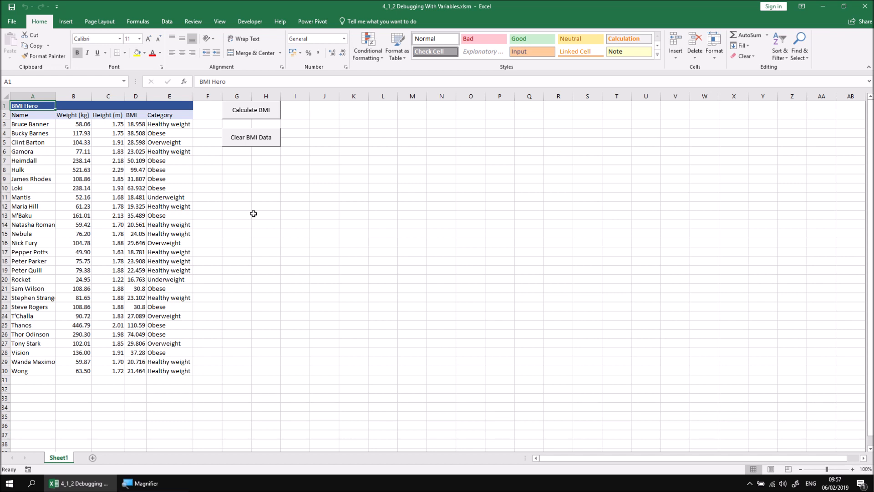
mouse_move(64, 128)
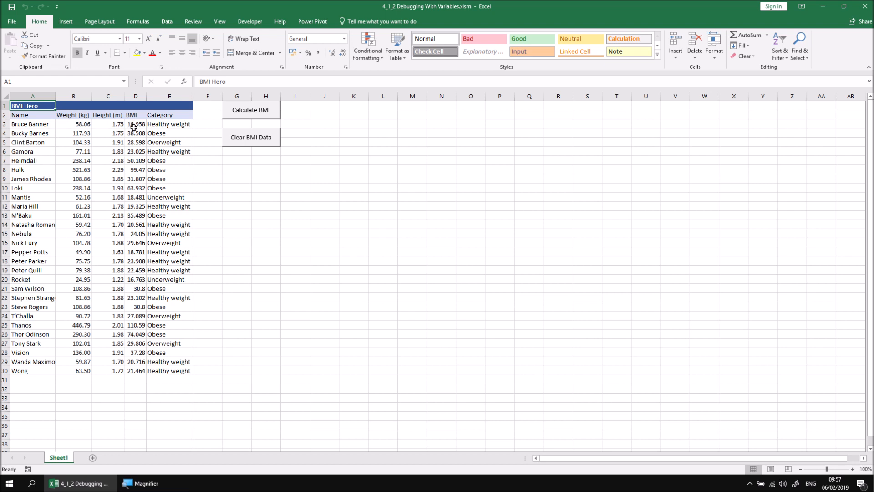
mouse_move(159, 123)
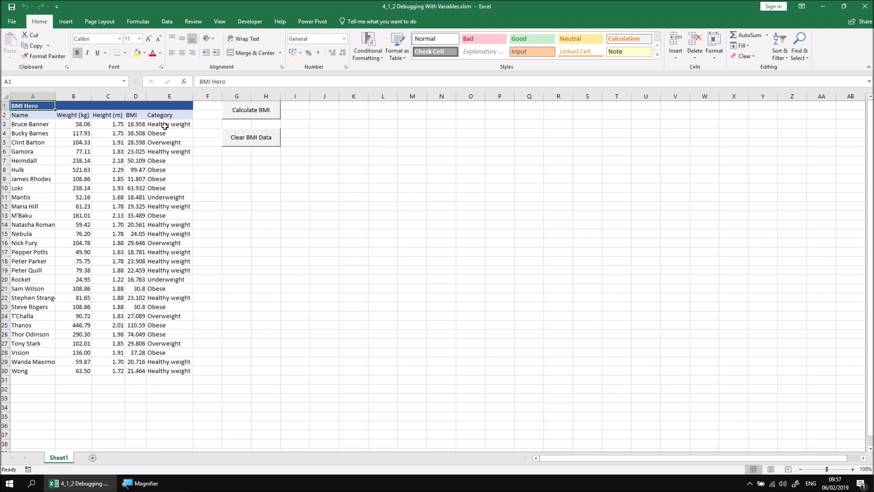
mouse_move(252, 144)
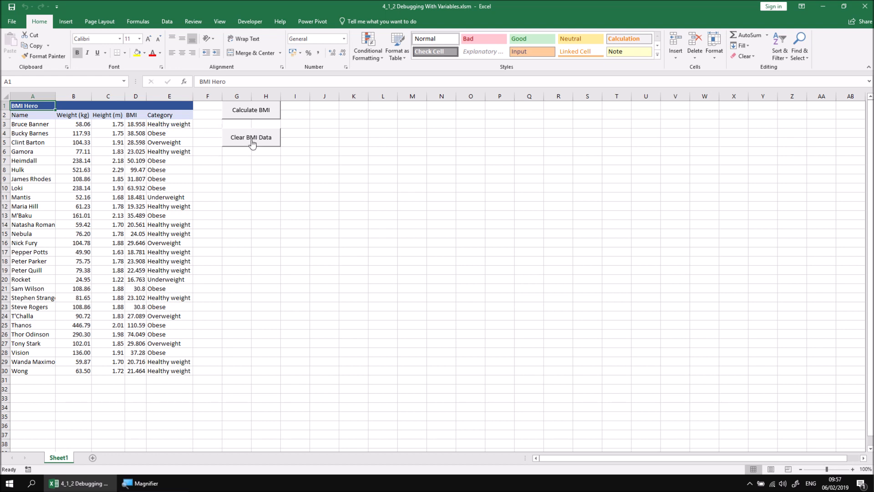
click(251, 137)
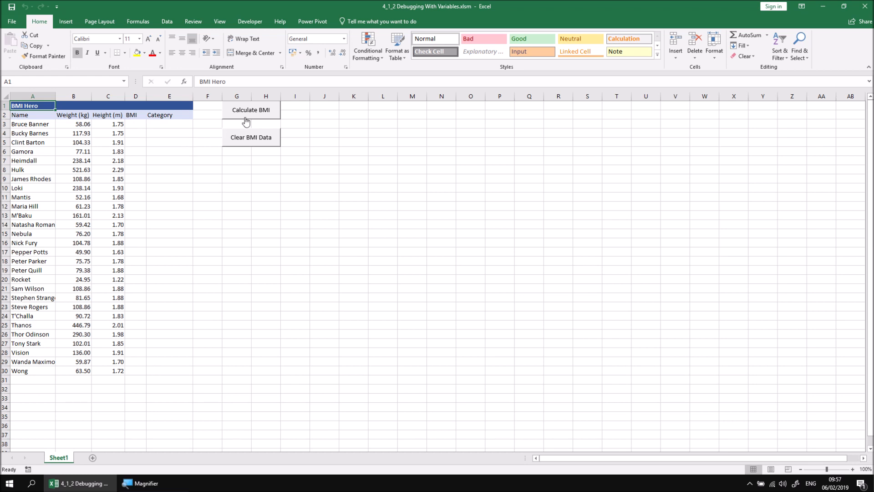
click(251, 110)
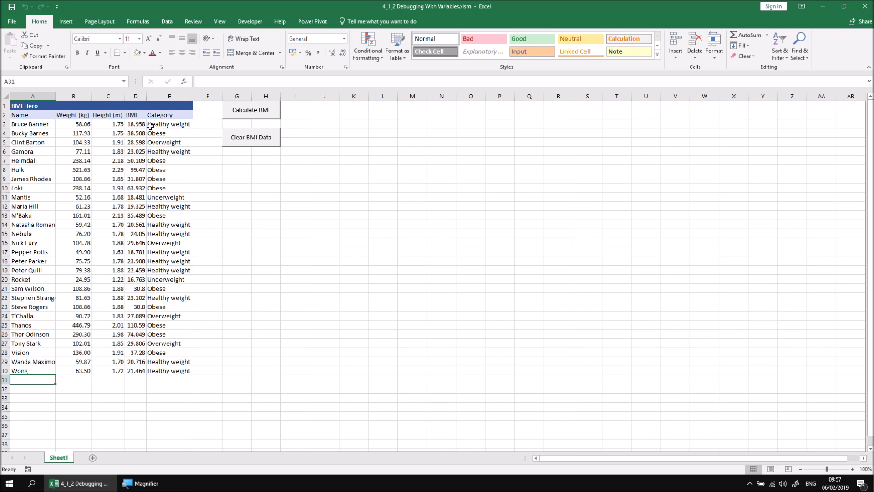
mouse_move(207, 155)
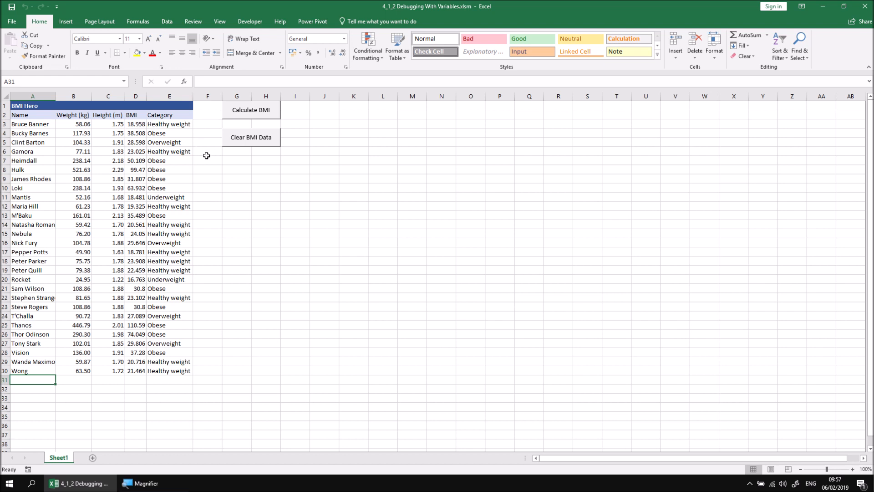
- Bring up Module1 in the Visual Basic editor and place the cursor inside ProcessBMIList
click(250, 21)
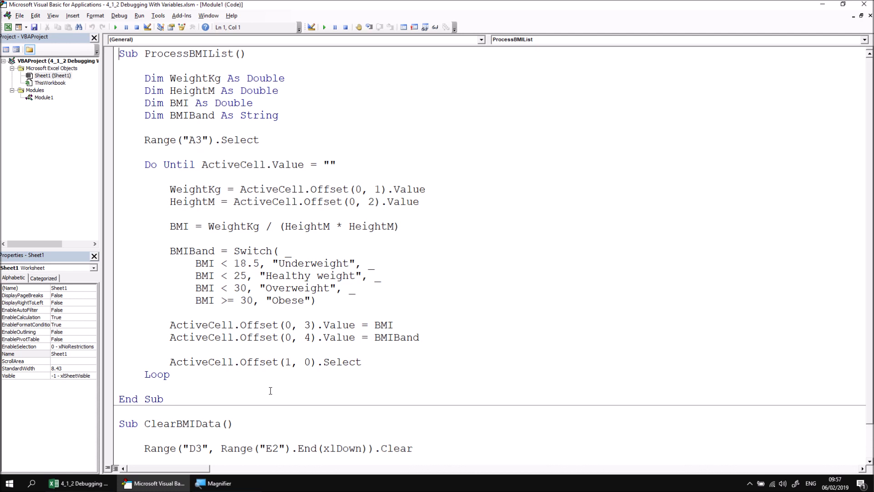
click(43, 98)
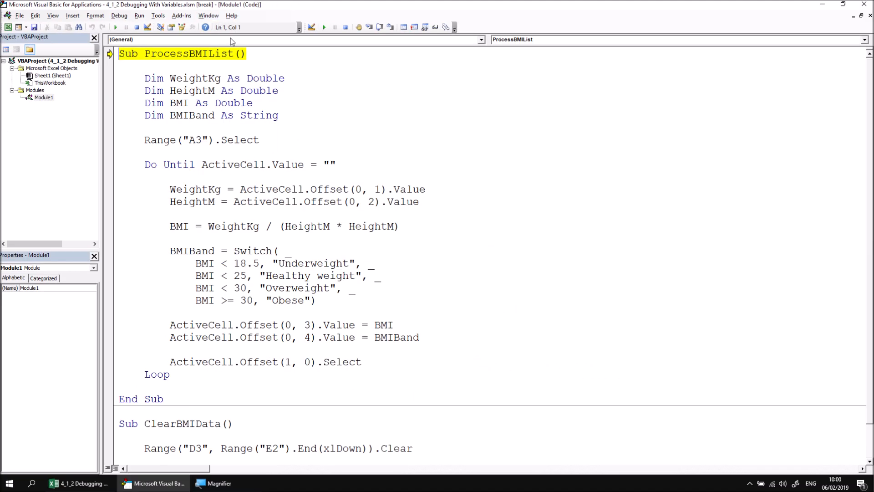
mouse_move(221, 66)
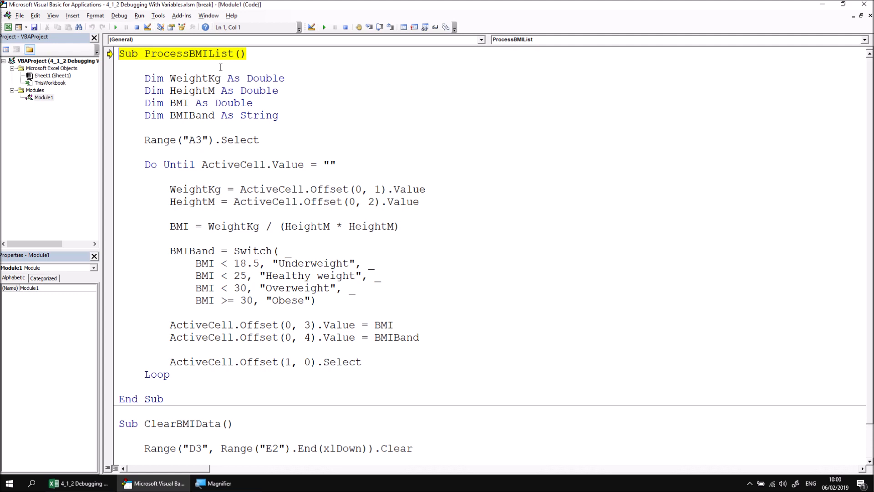
mouse_move(195, 79)
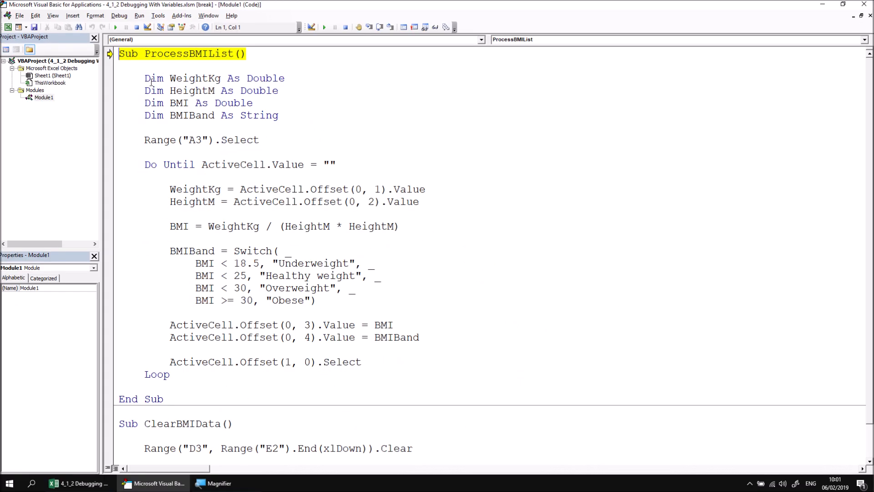
mouse_move(195, 78)
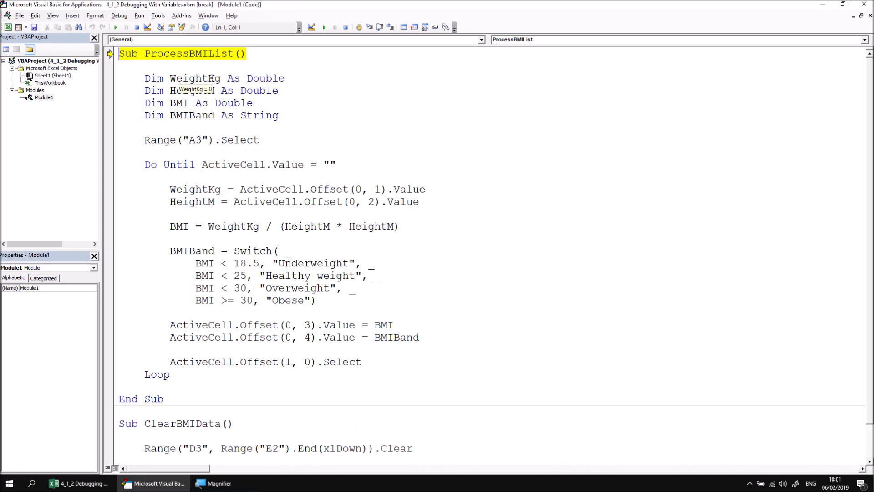
mouse_move(192, 190)
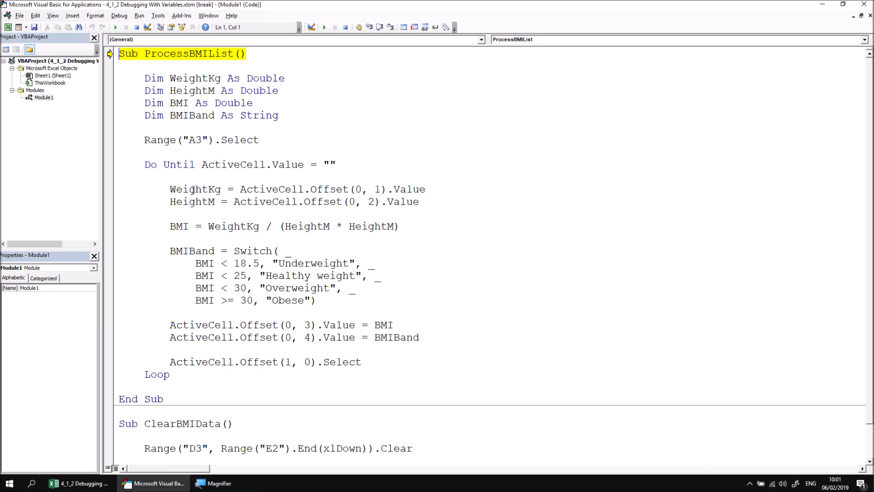
mouse_move(195, 189)
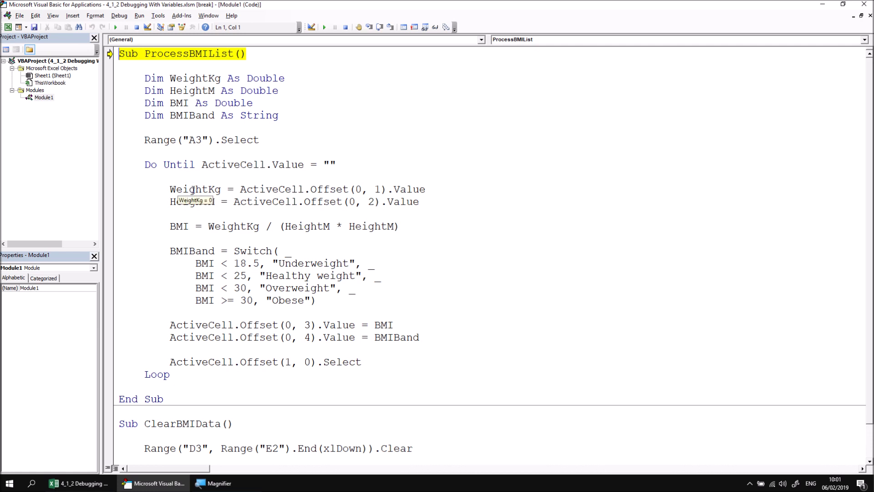
- Step ProcessBMIList past its declarations to the Range("A3").Select line
key(F8)
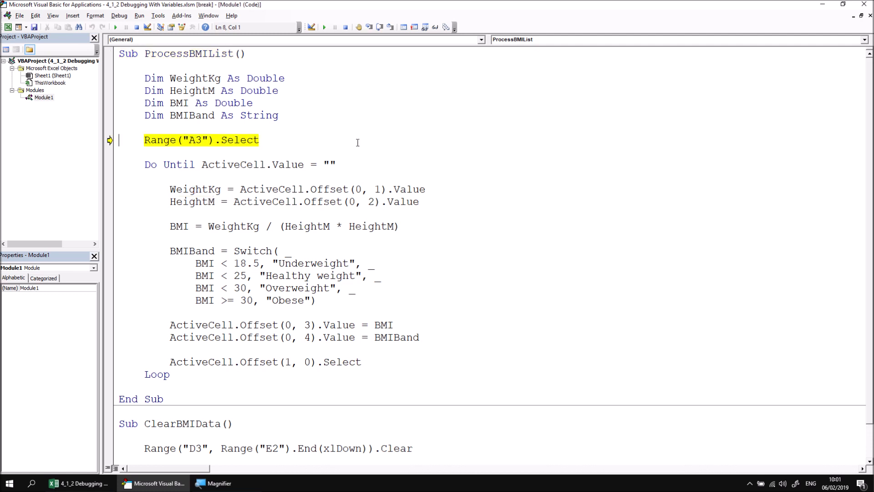
- Step through the loop until WeightKg reads 58.06 and execution pauses on the BMIBand Switch line
key(F8)
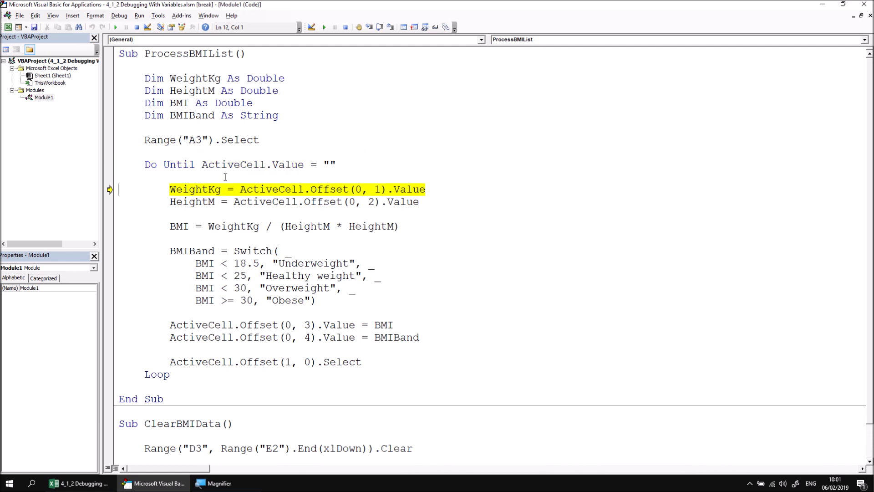
mouse_move(192, 189)
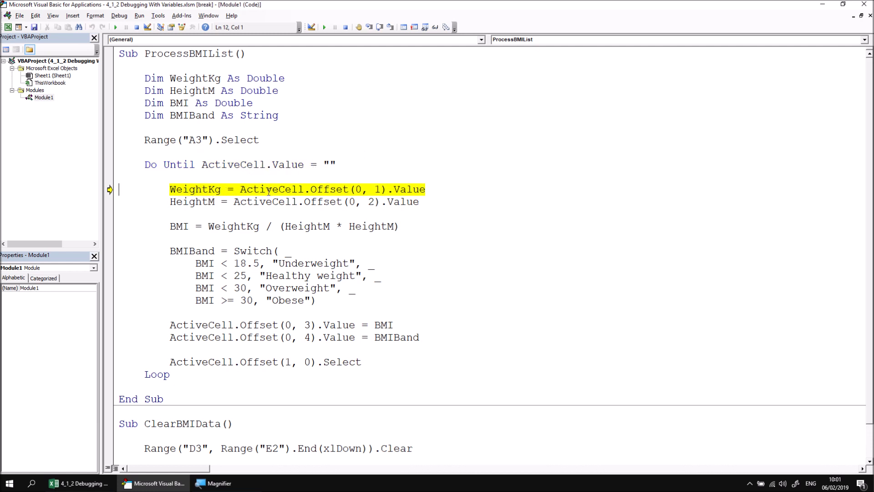
mouse_move(195, 190)
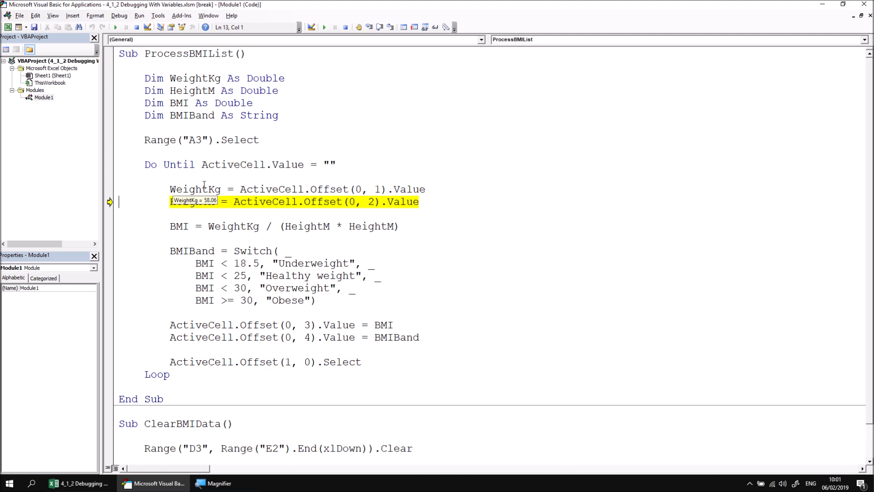
mouse_move(189, 78)
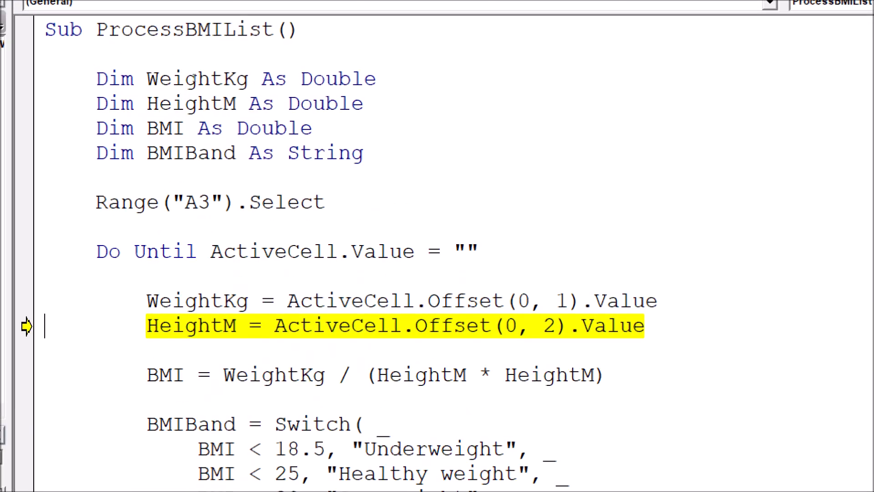
mouse_move(197, 78)
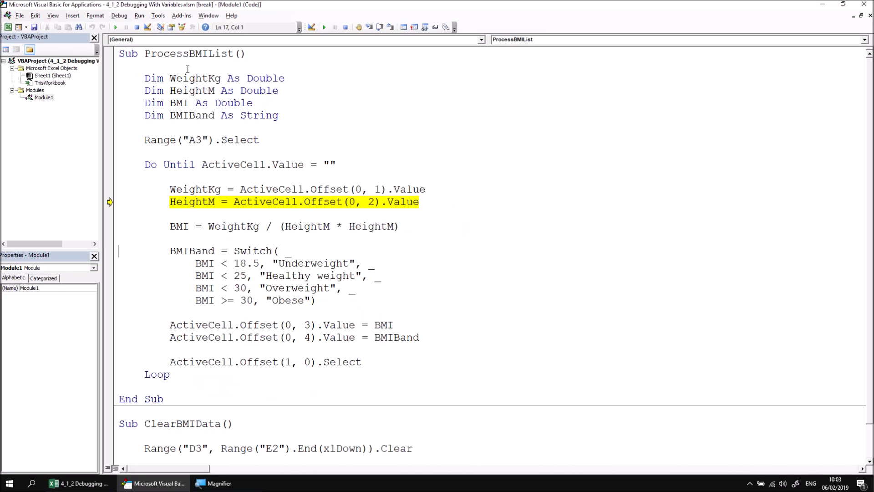
mouse_move(175, 149)
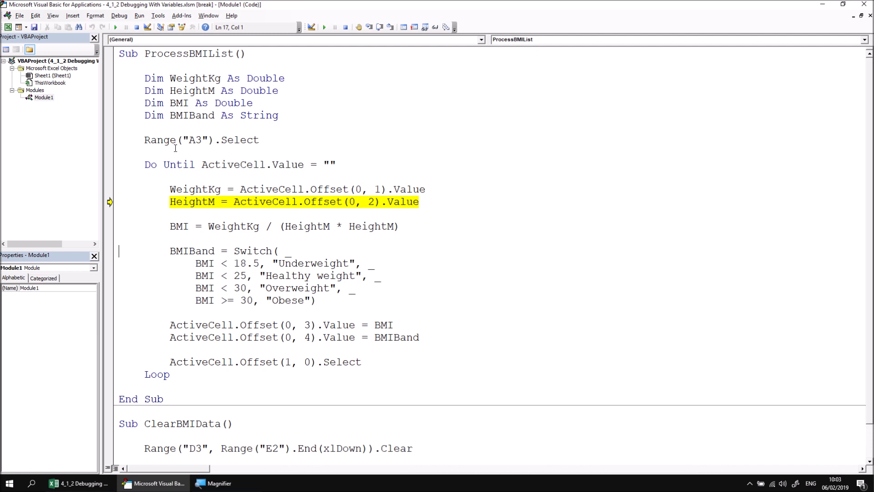
key(F8)
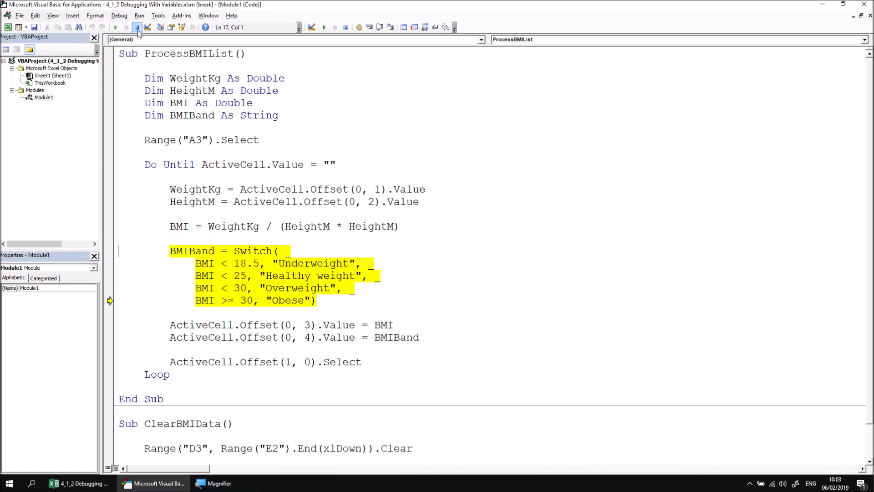
- Reset the paused run, show the Locals window and choose ProcessBMIList as the procedure
click(136, 26)
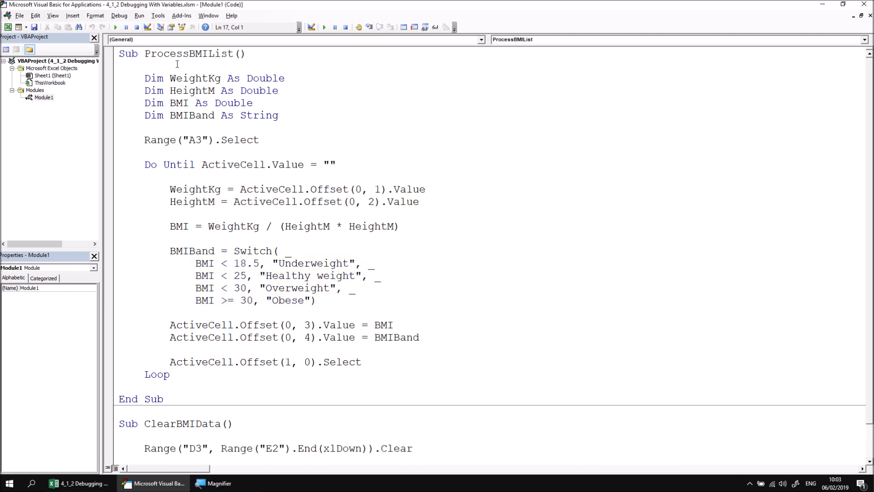
click(53, 15)
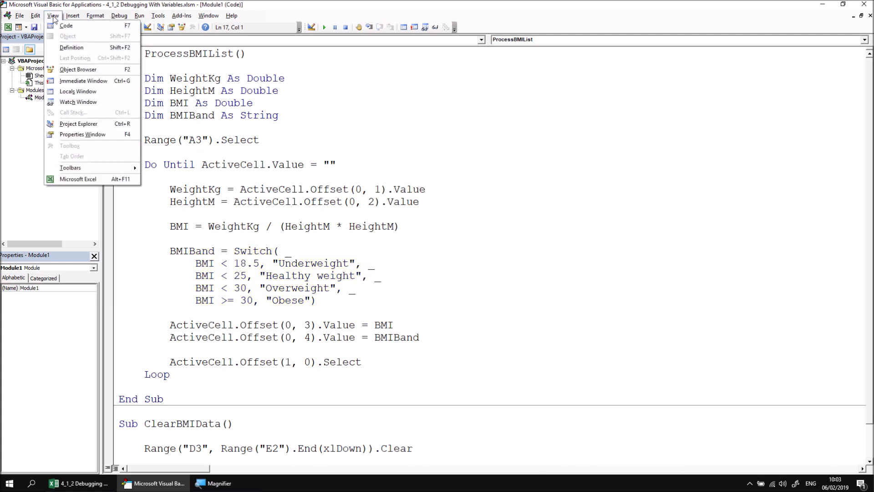
mouse_move(78, 91)
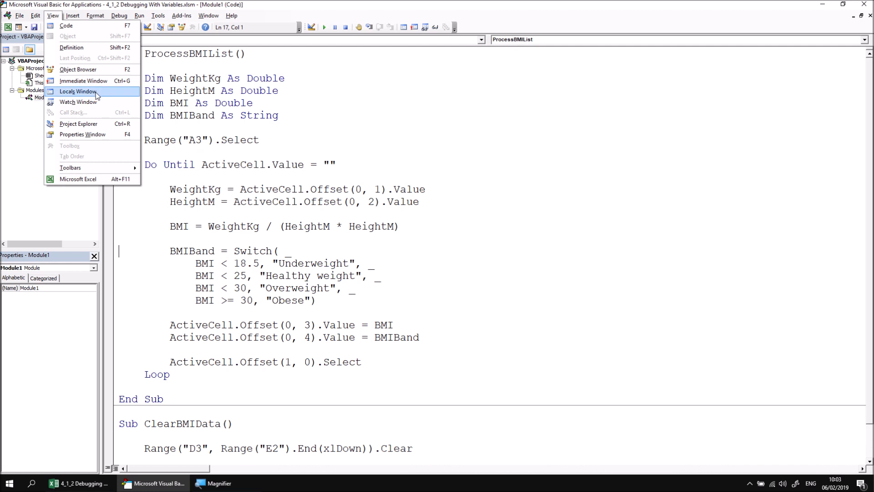
click(79, 91)
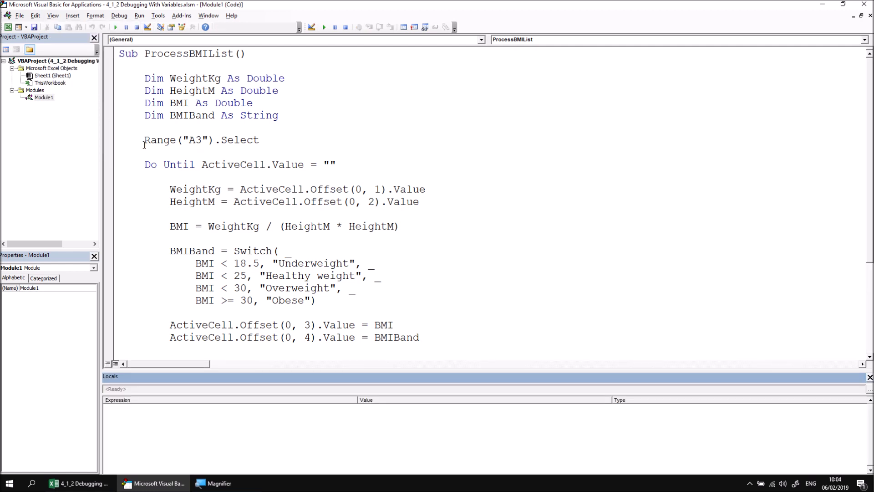
mouse_move(174, 451)
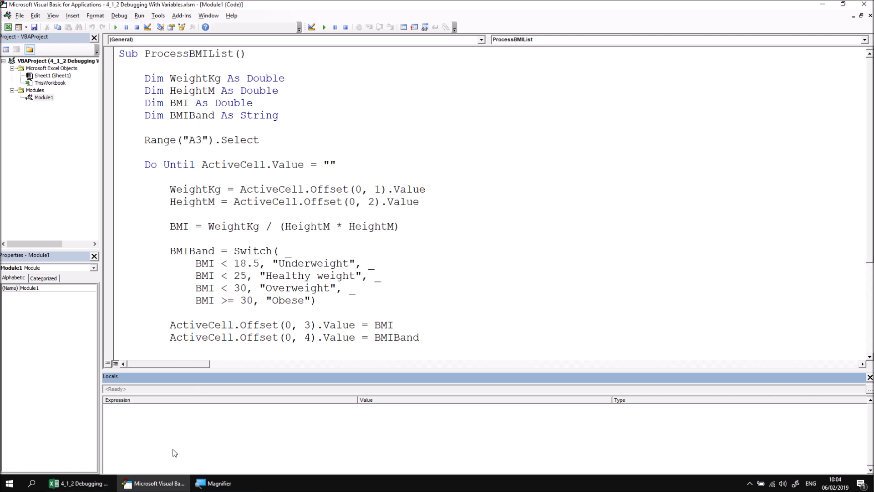
click(191, 151)
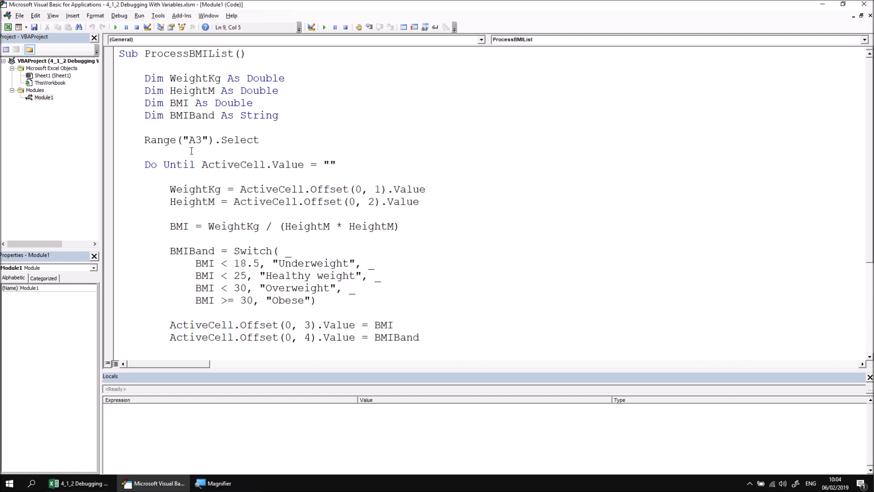
- Step through the first hero's iteration watching WeightKg, HeightM, BMI and BMIBand in Locals, then reset the run
key(F8)
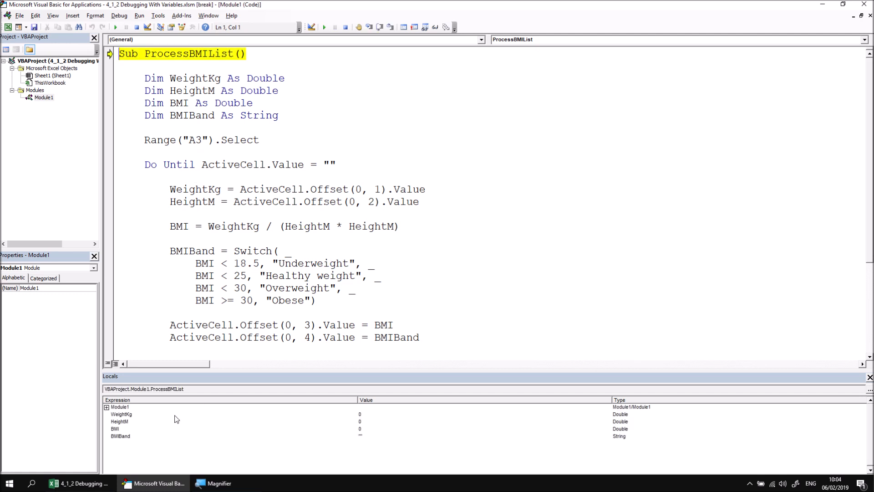
mouse_move(354, 404)
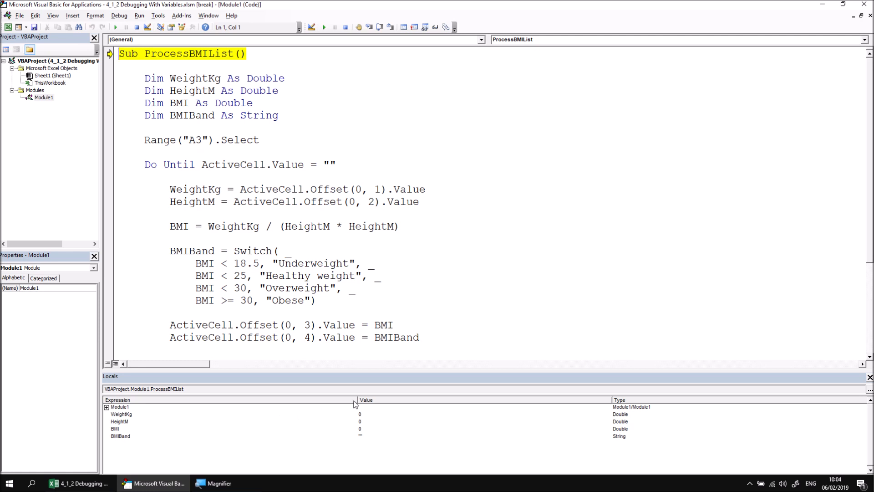
click(121, 406)
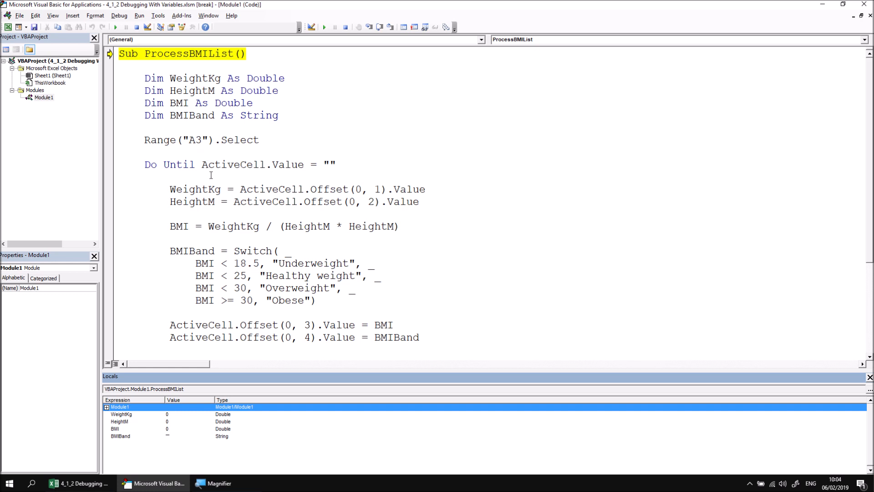
key(F8)
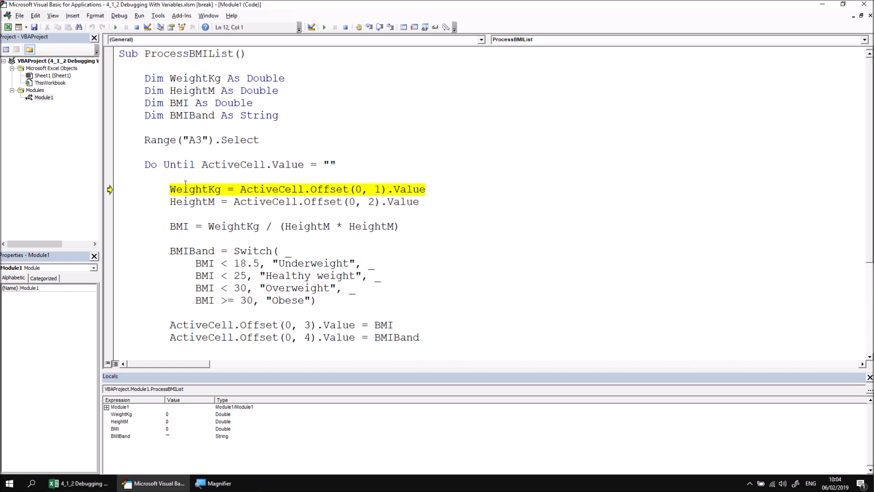
mouse_move(170, 419)
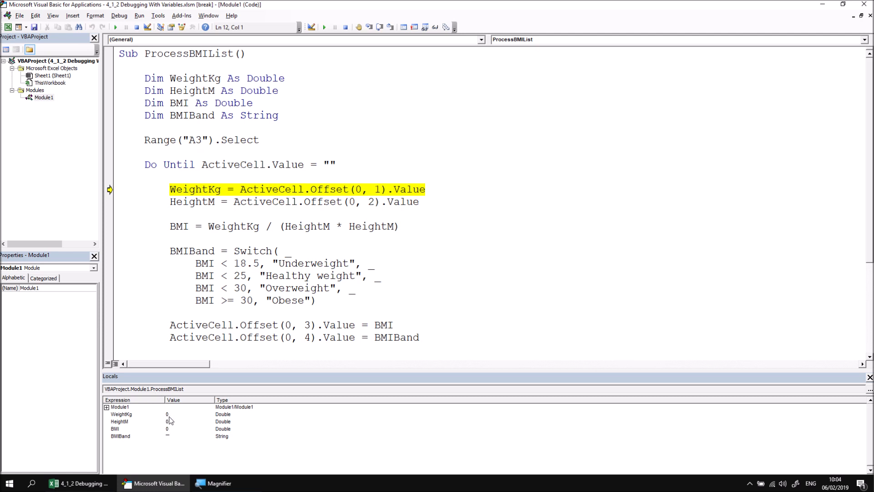
key(F8)
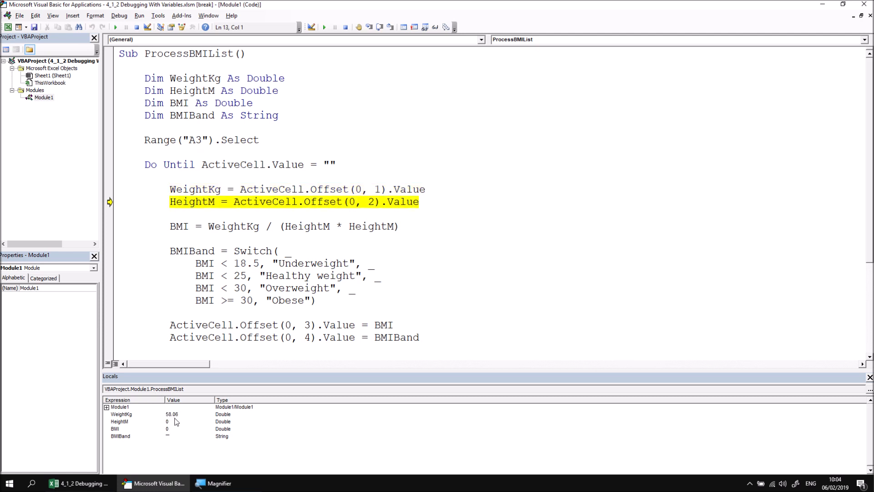
key(F8)
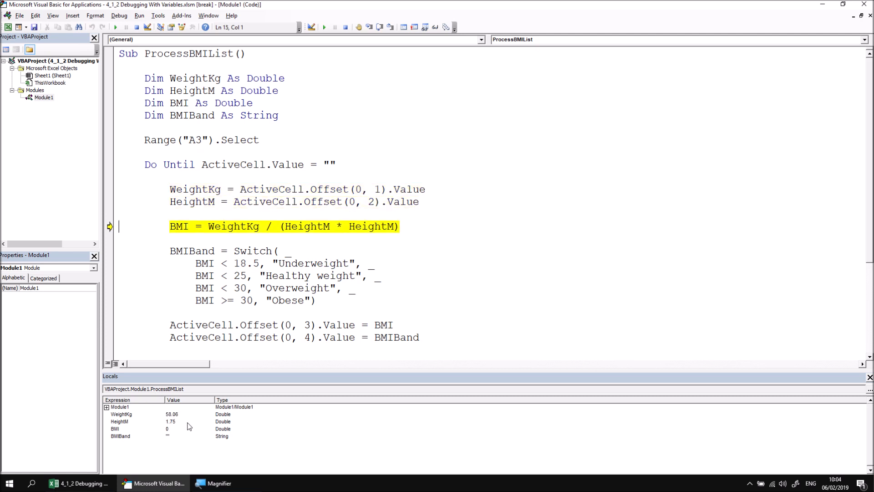
key(F8)
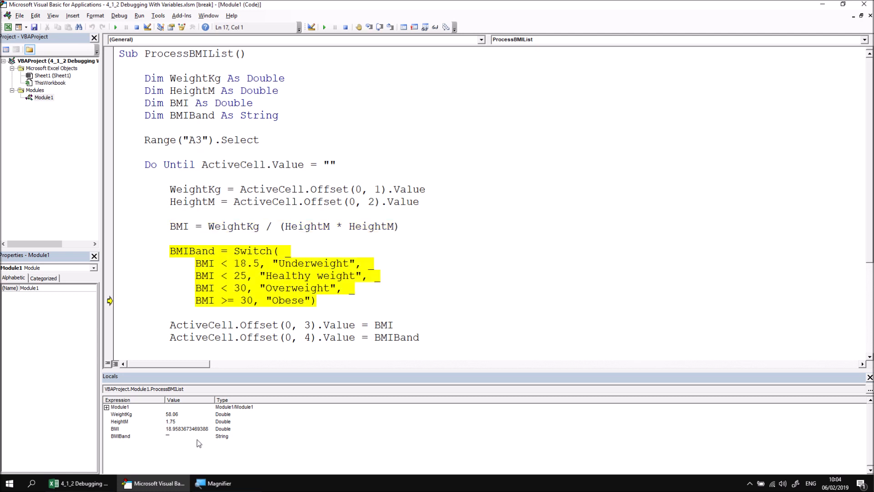
key(F8)
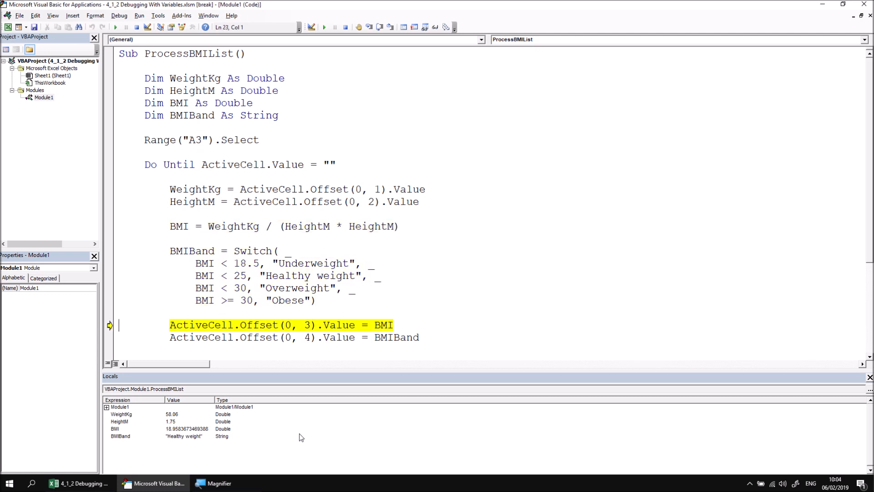
key(F8)
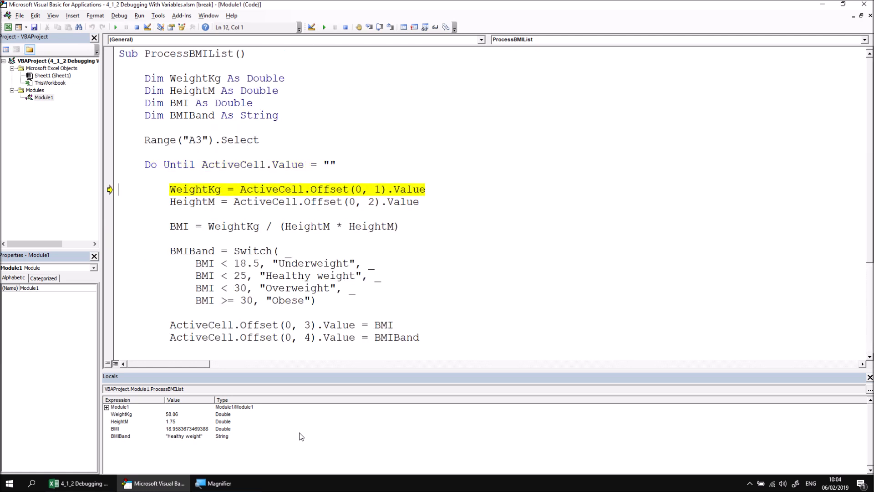
key(F8)
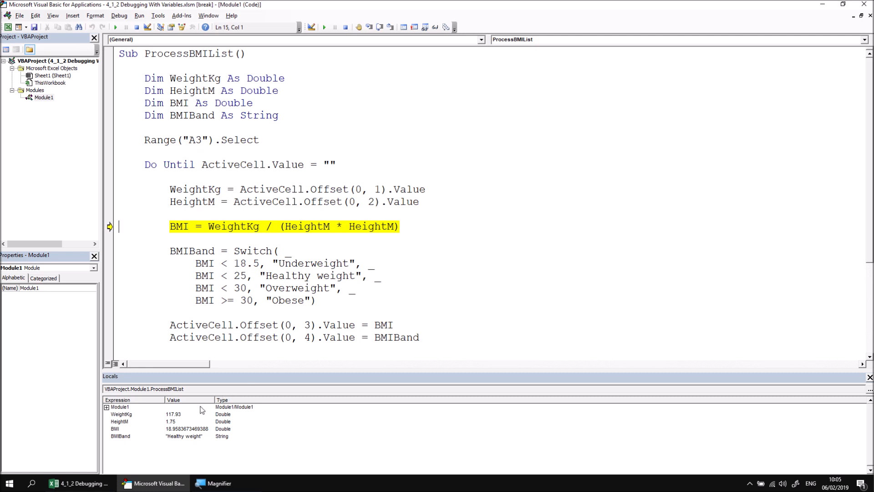
mouse_move(195, 454)
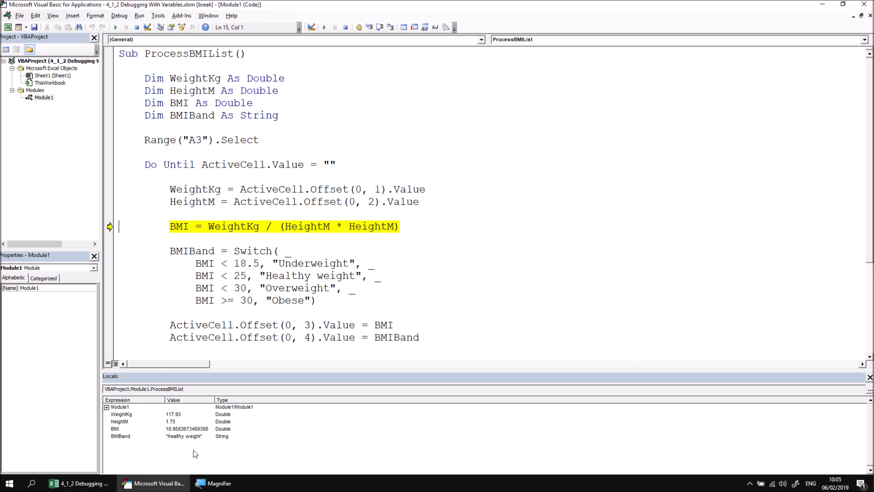
mouse_move(183, 337)
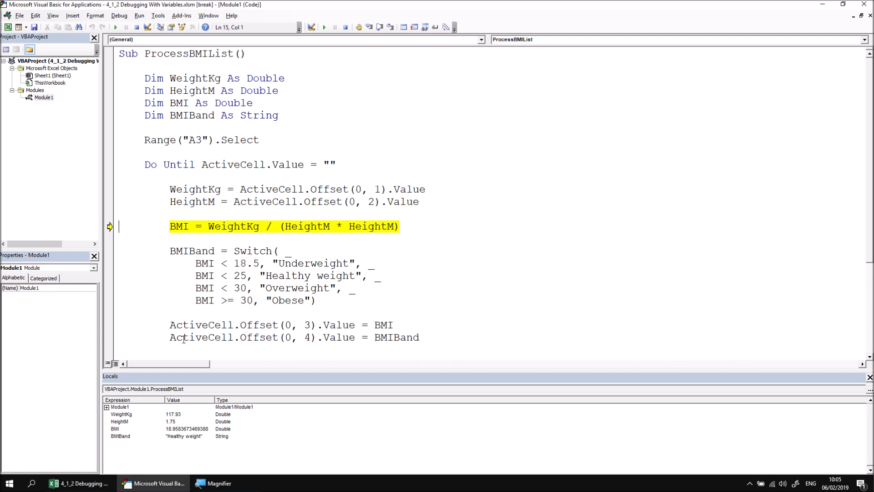
click(136, 26)
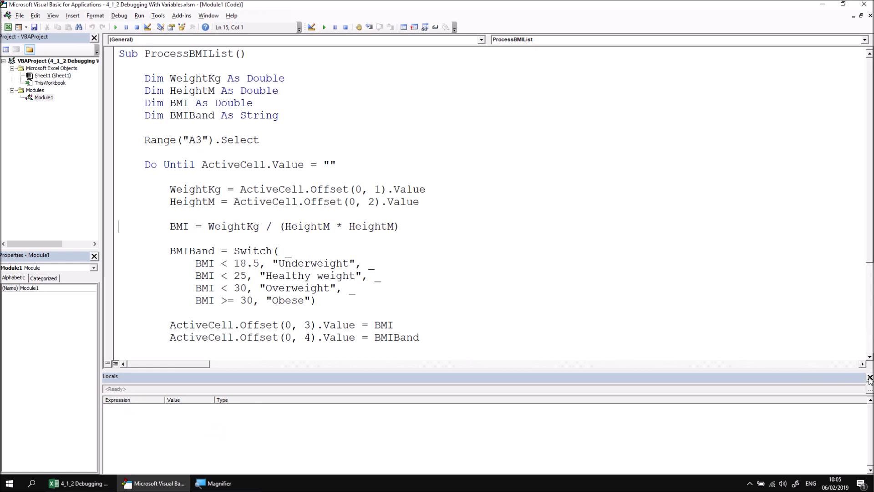
- Close the Locals pane and show an empty Watches pane below the code
click(868, 377)
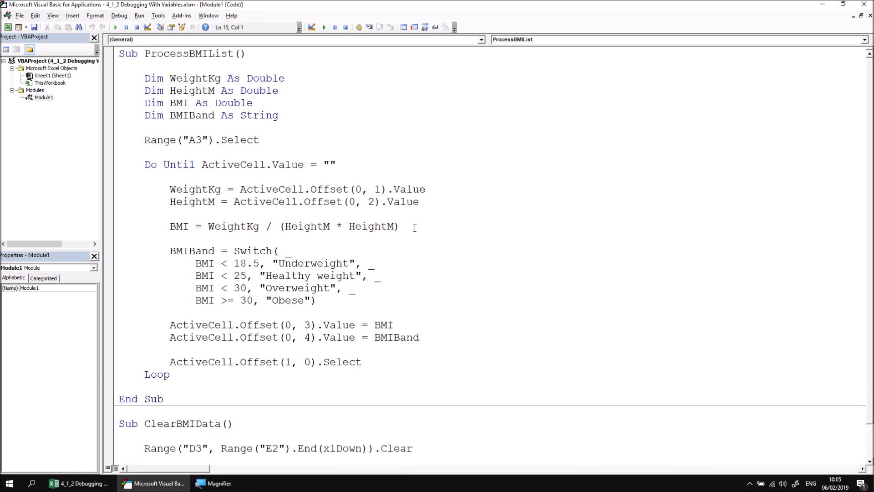
mouse_move(53, 16)
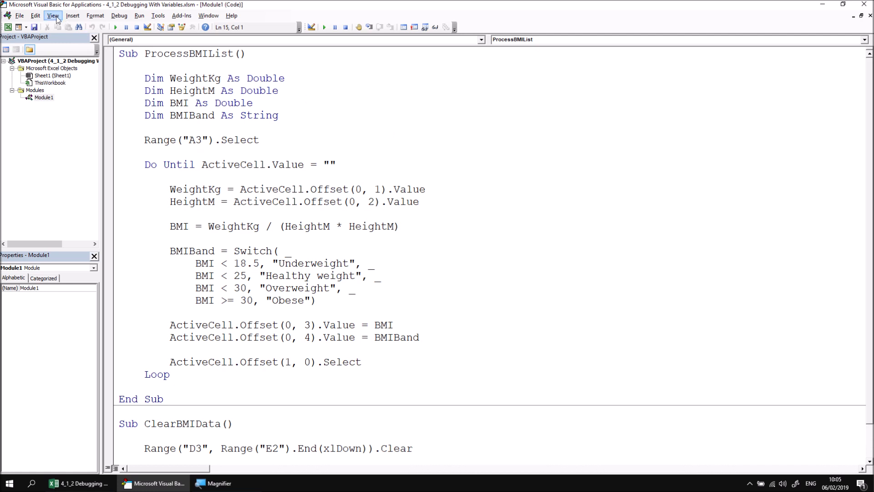
click(53, 16)
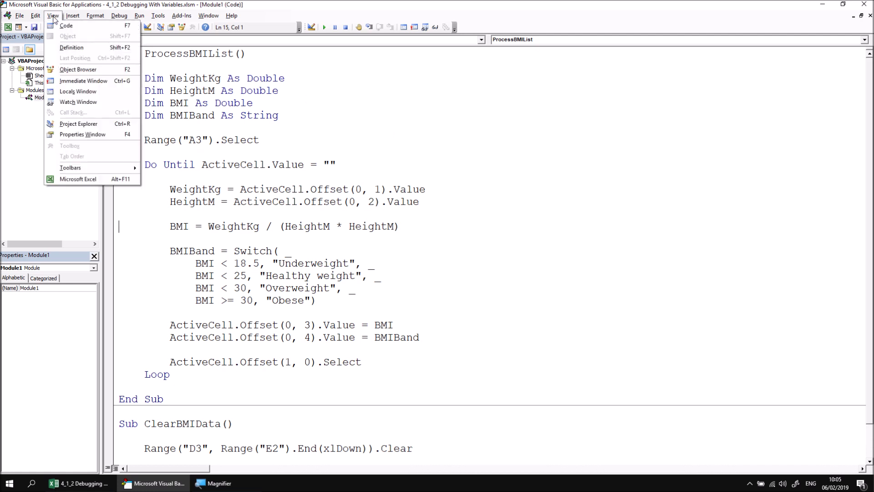
click(78, 102)
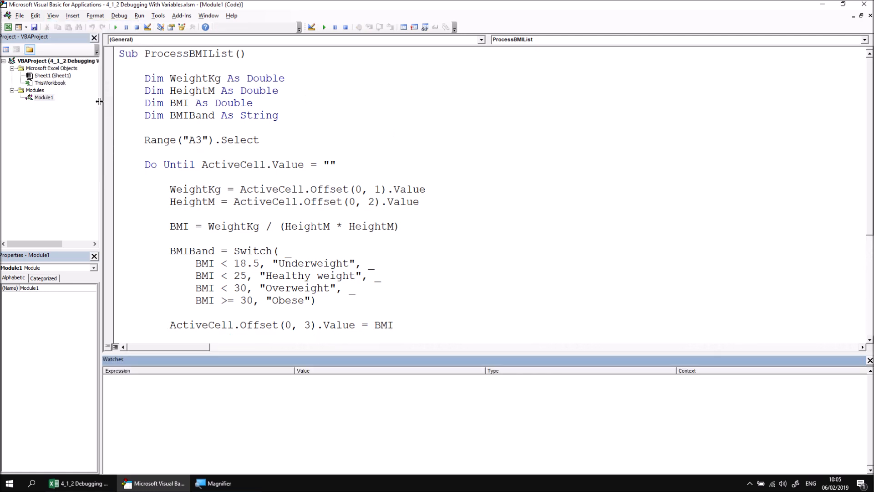
mouse_move(408, 153)
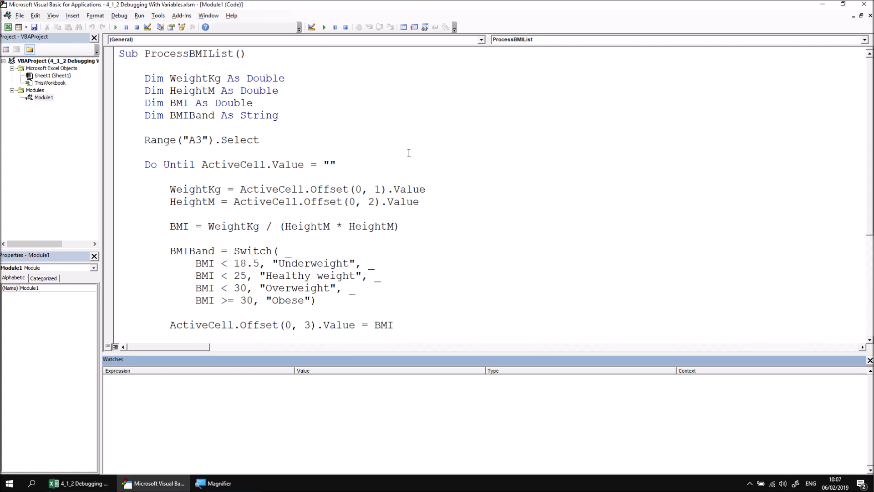
mouse_move(174, 237)
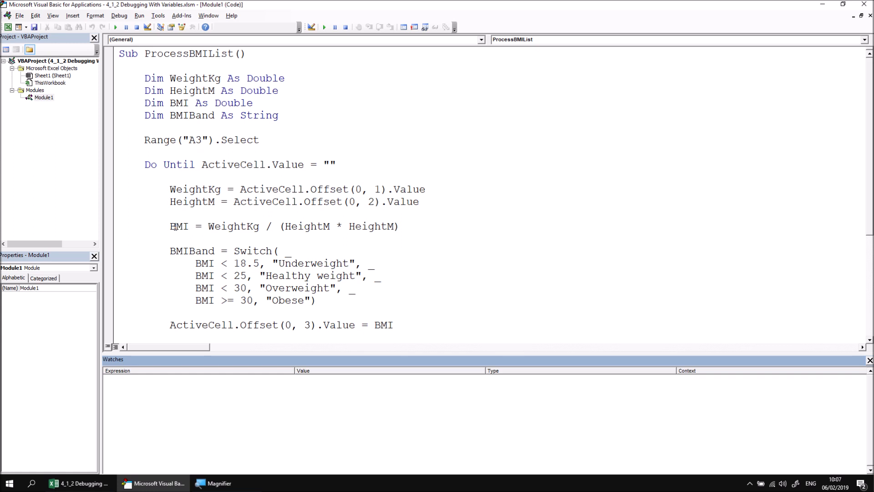
- Add a watch expression on BMI for Module1.ProcessBMIList
right_click(179, 226)
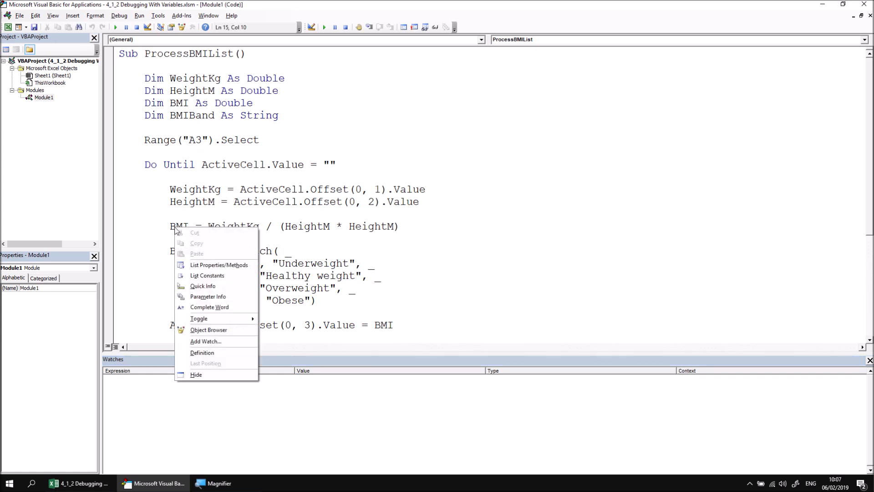
mouse_move(187, 103)
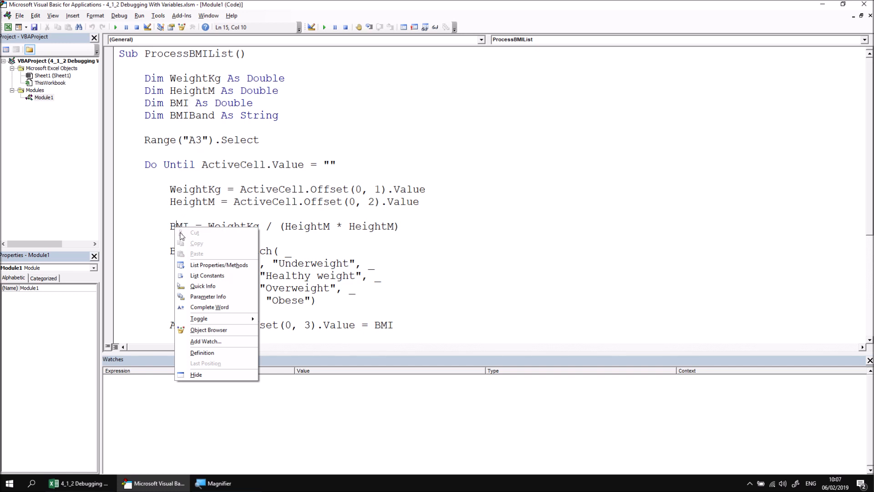
mouse_move(226, 345)
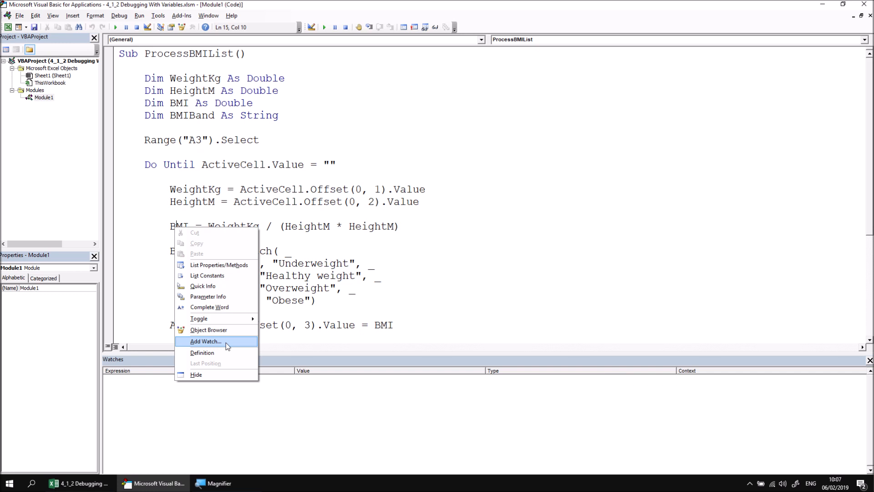
click(206, 341)
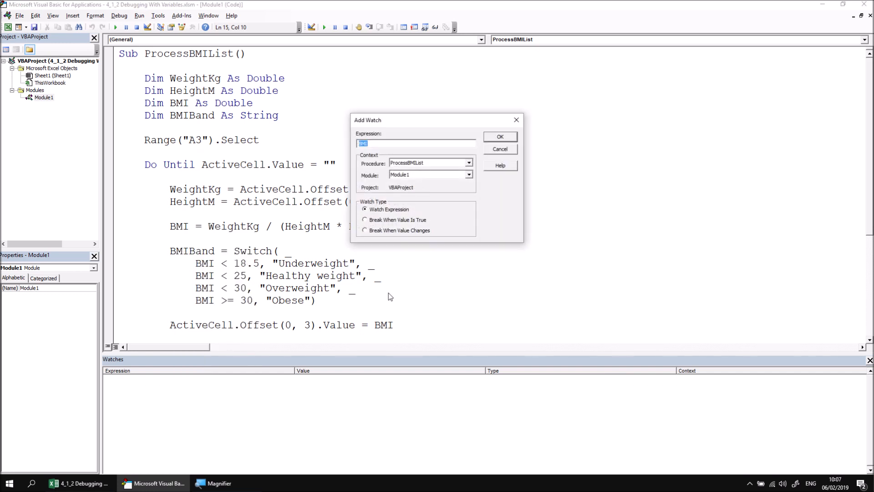
mouse_move(441, 208)
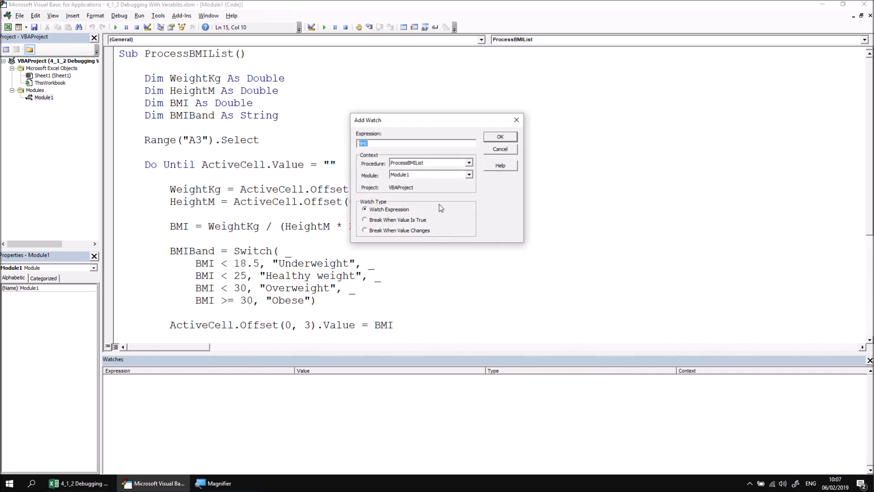
mouse_move(422, 134)
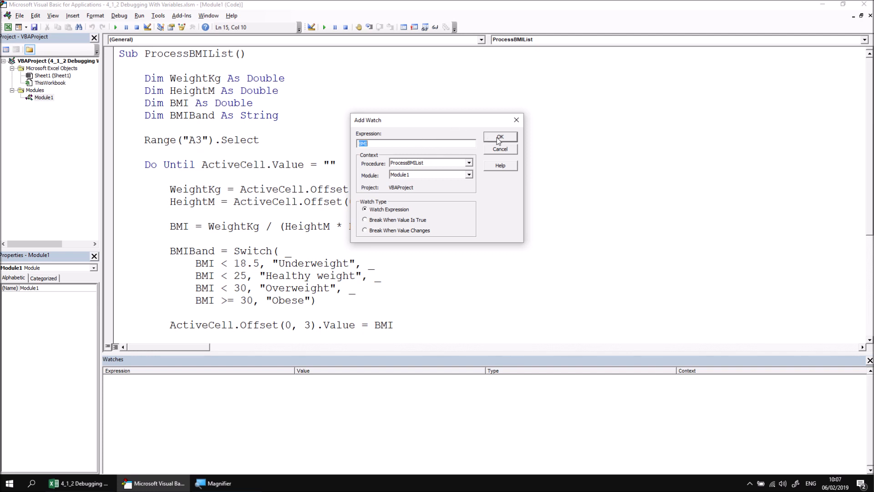
click(499, 138)
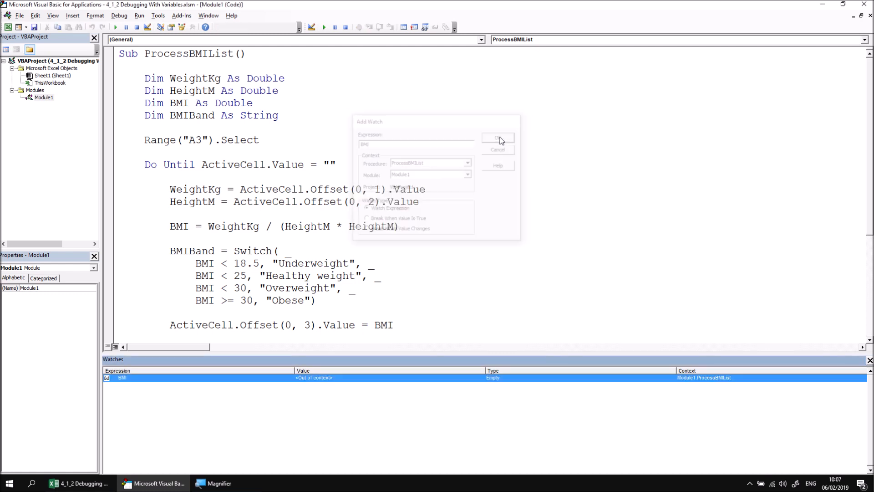
click(498, 139)
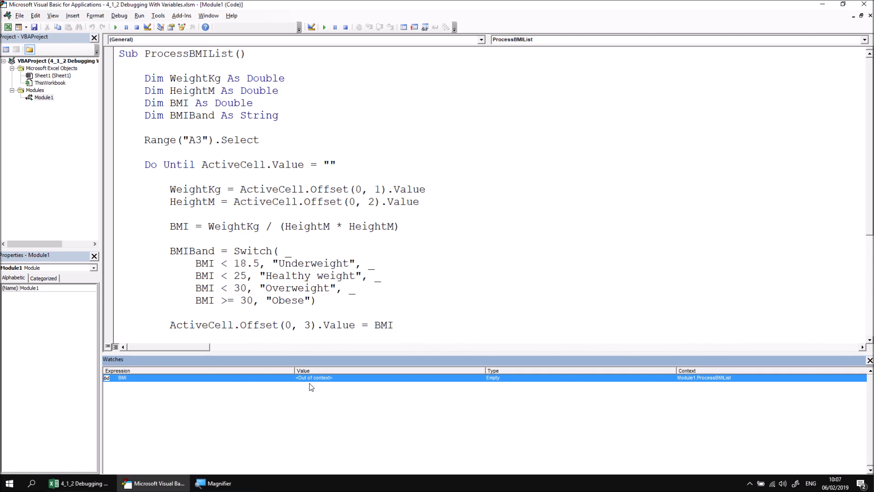
mouse_move(297, 399)
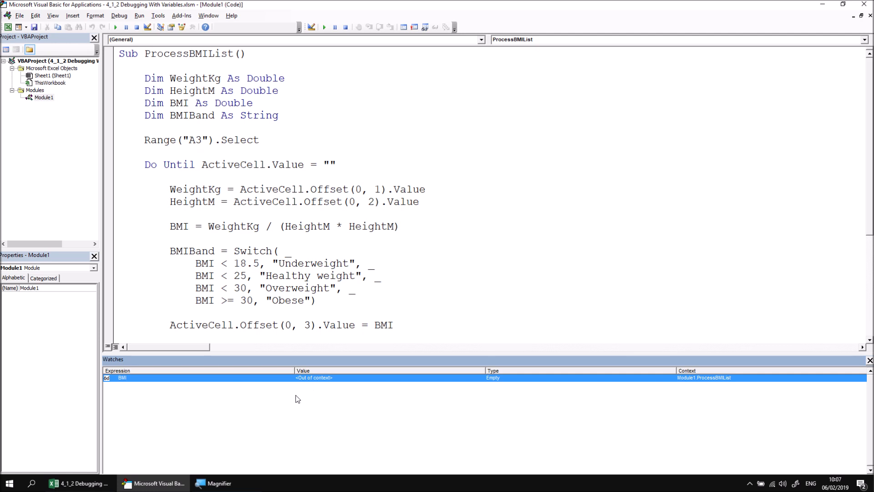
mouse_move(188, 443)
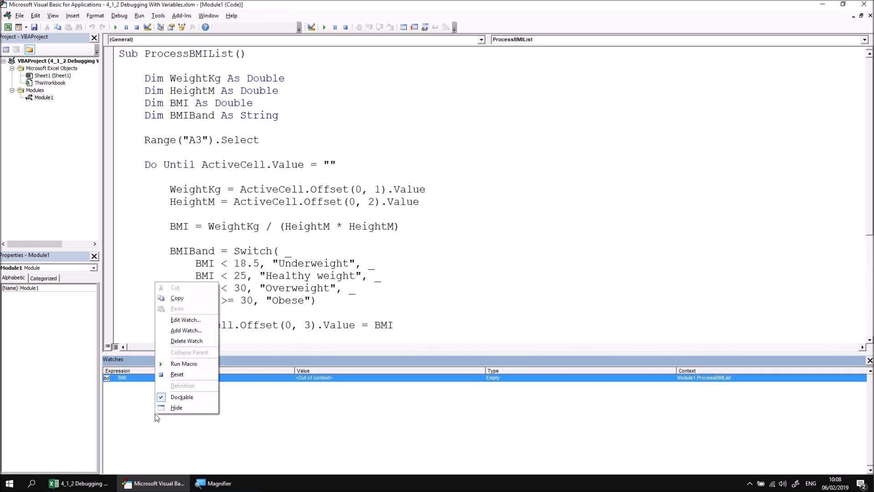
mouse_move(186, 330)
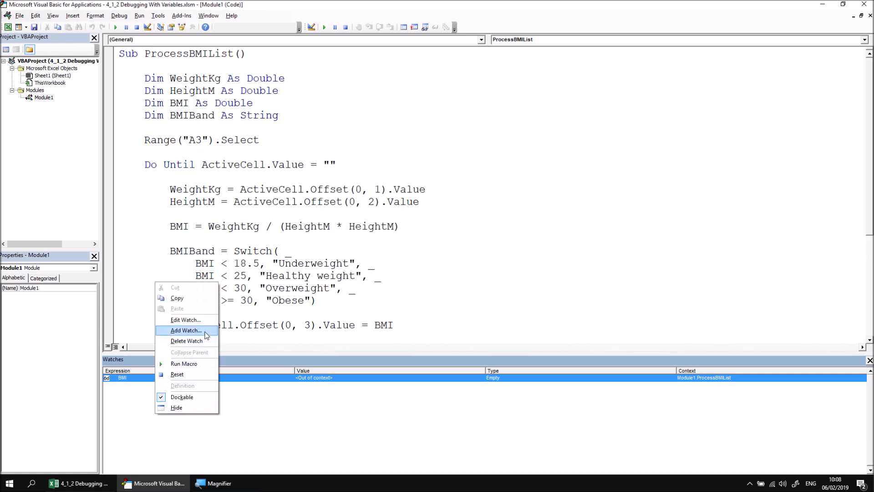
- Add a second watch on BMIBand for ProcessBMIList beneath the BMI watch
click(185, 330)
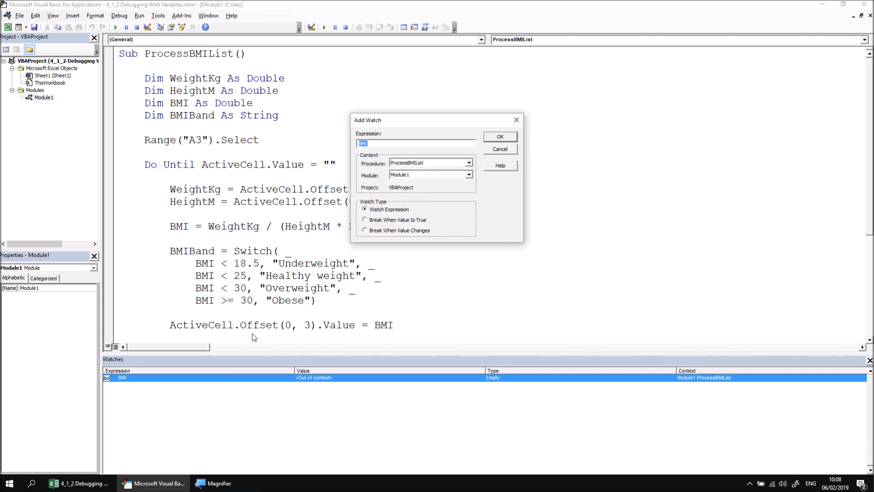
click(415, 143)
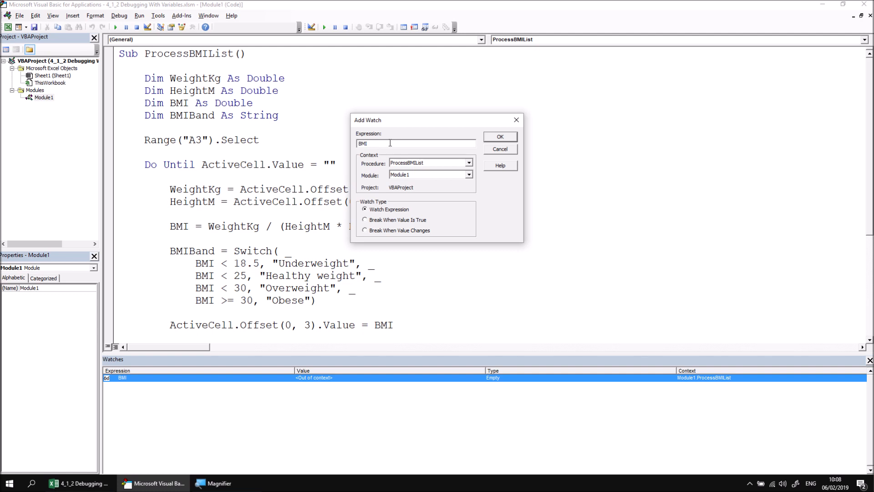
mouse_move(232, 247)
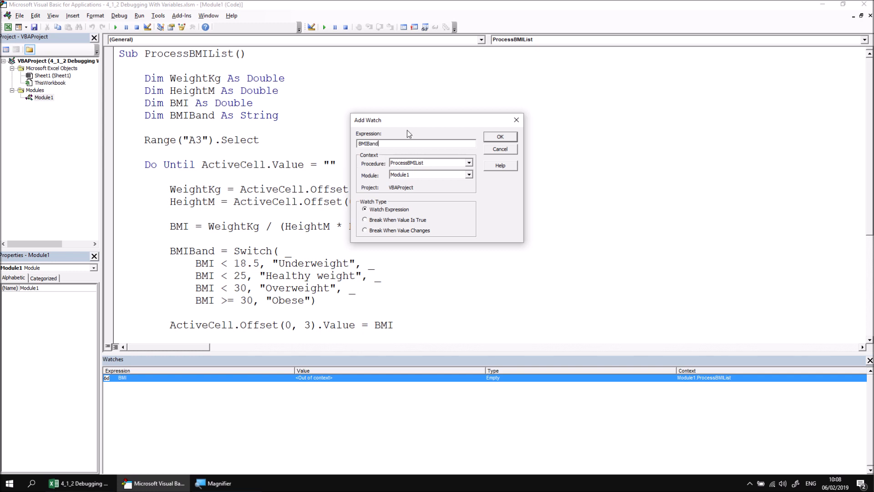
mouse_move(410, 143)
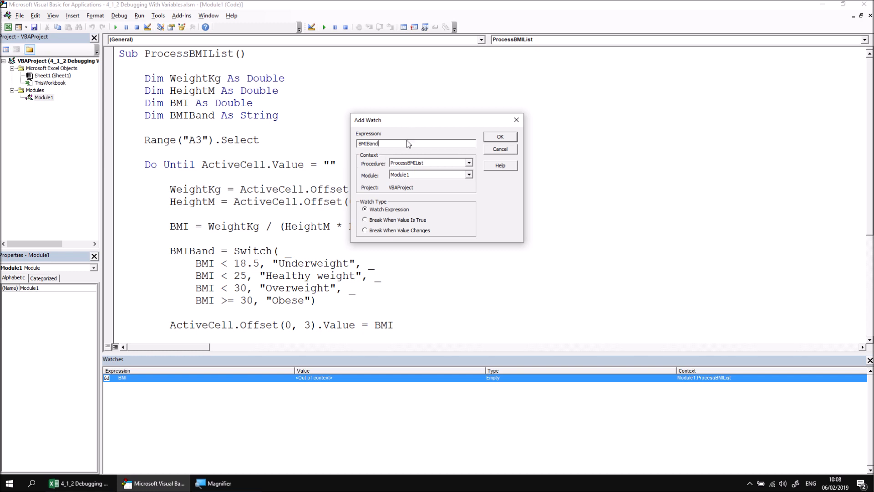
click(499, 137)
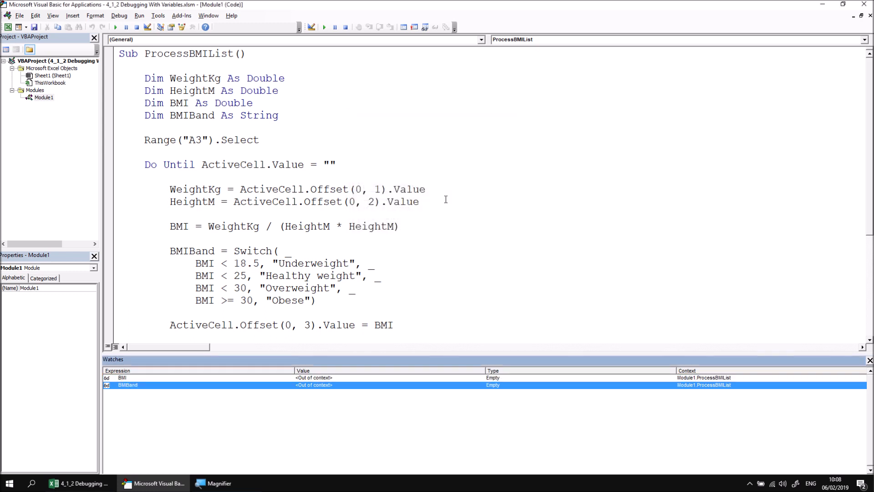
mouse_move(292, 370)
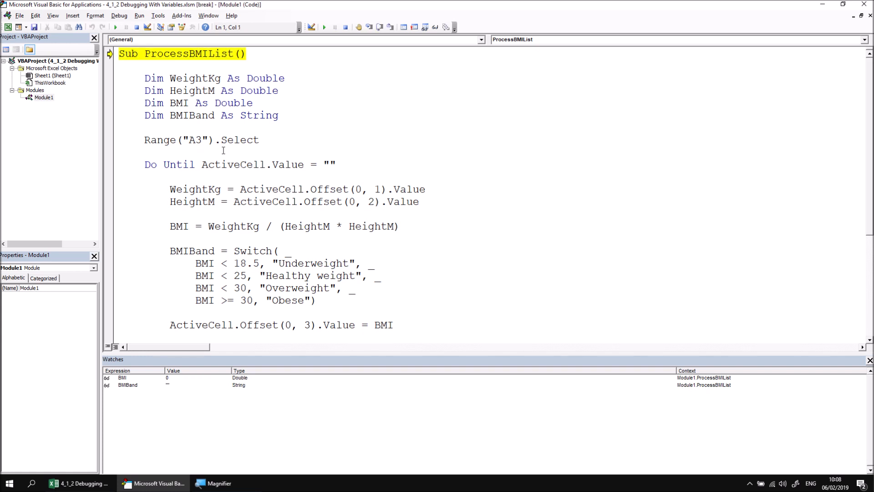
mouse_move(173, 382)
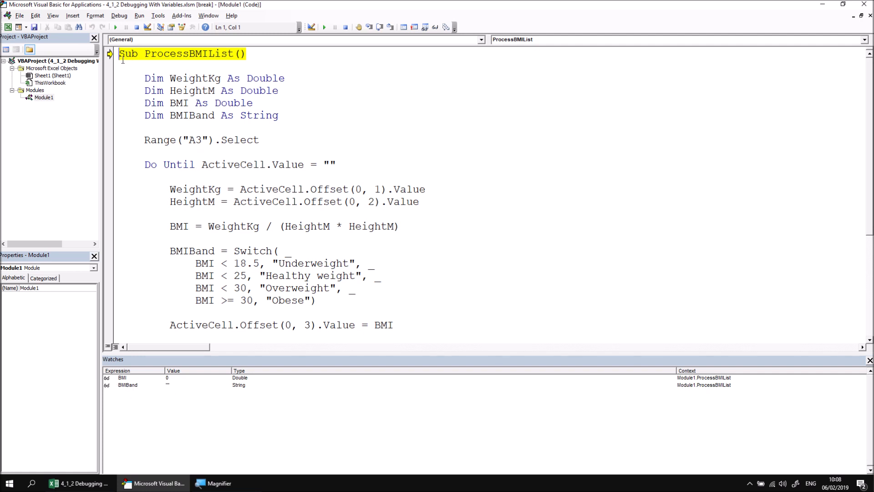
mouse_move(179, 56)
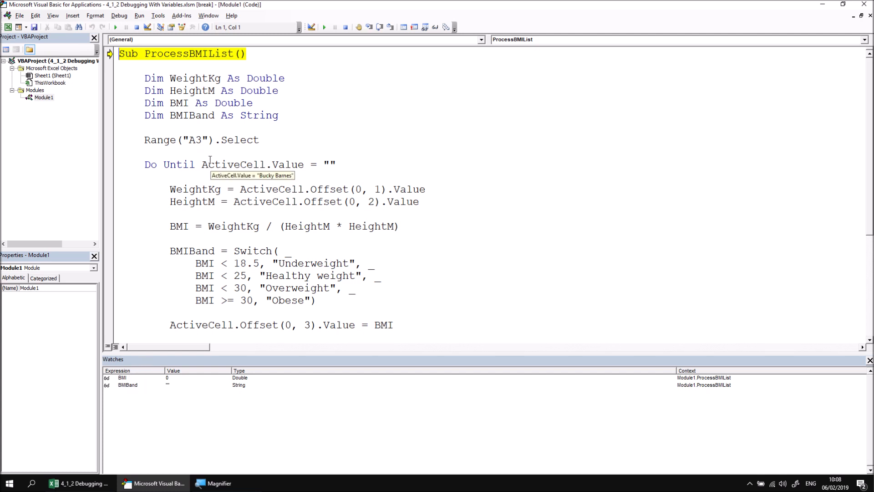
- Step through the loop until the watches show BMI 18.95 and BMIBand "Healthy weight"
key(F8)
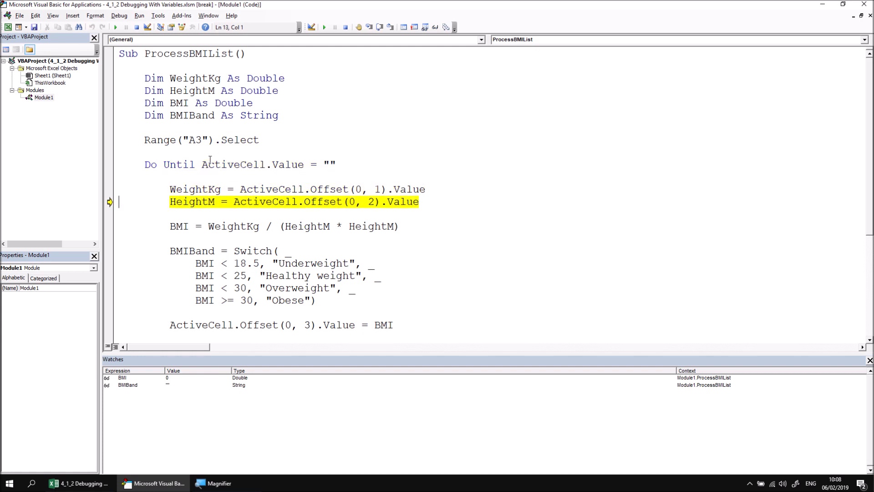
key(F8)
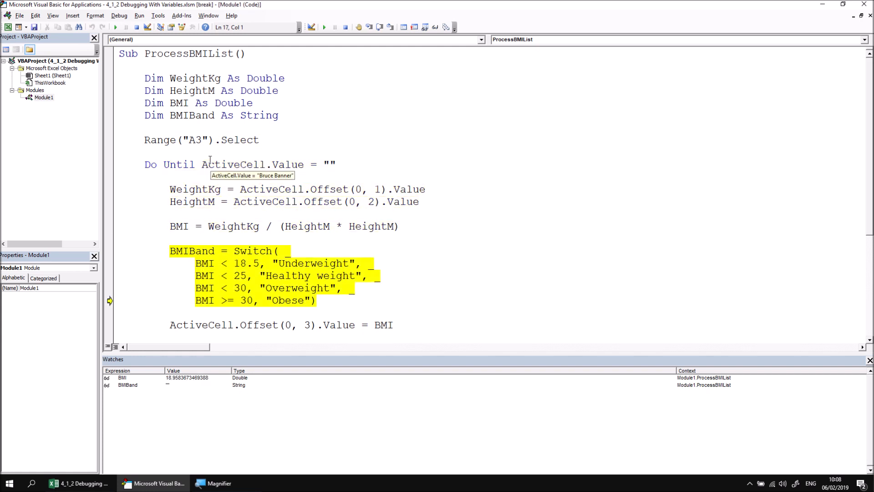
mouse_move(162, 254)
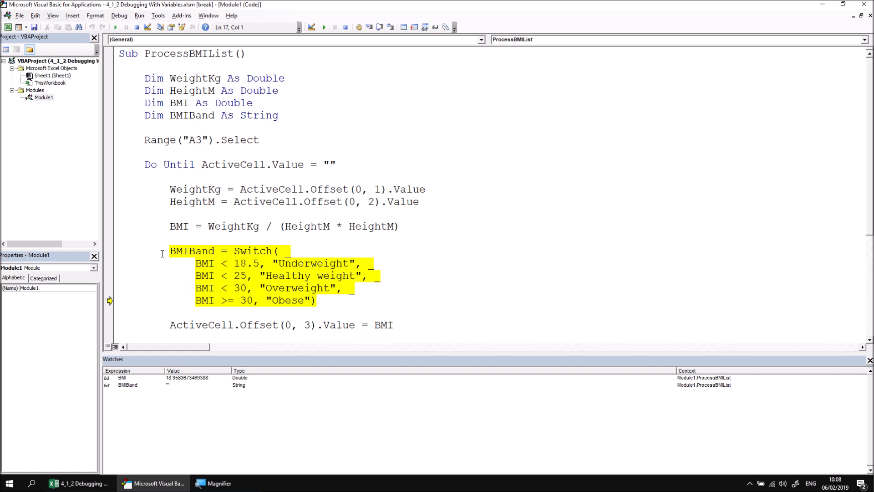
key(F8)
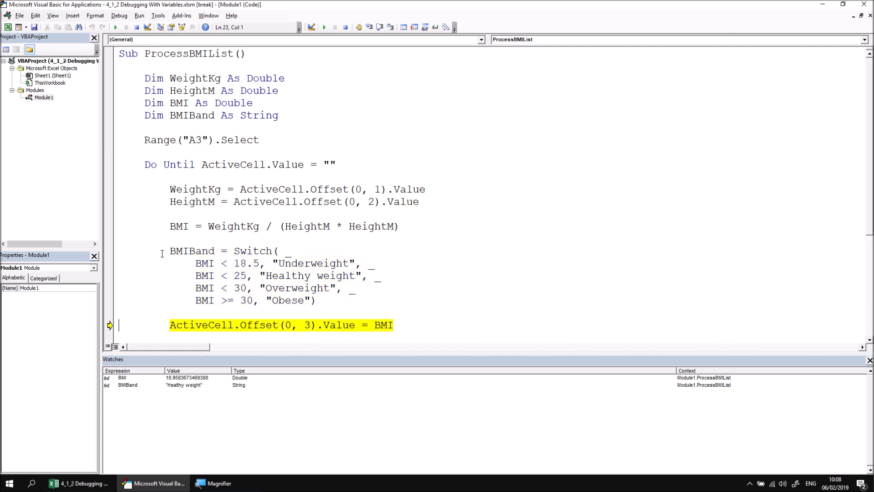
key(F8)
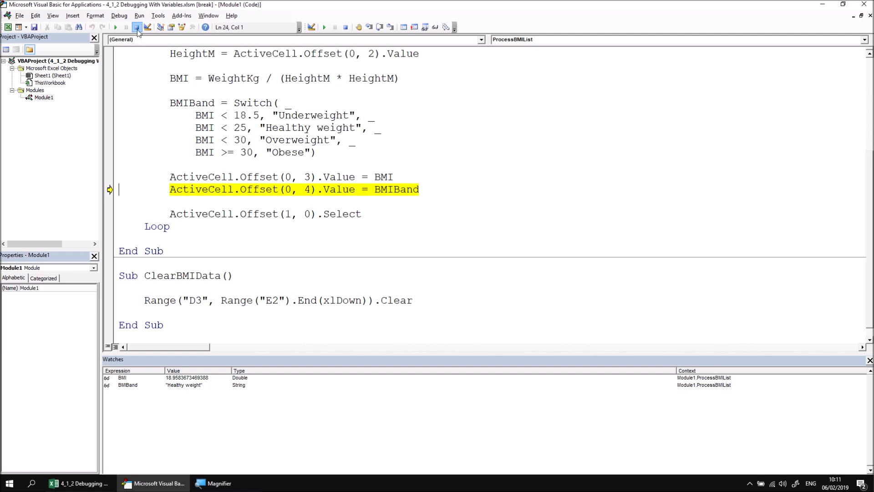
- Reset the macro and delete the BMIBand watch, leaving only the BMI watch
click(136, 27)
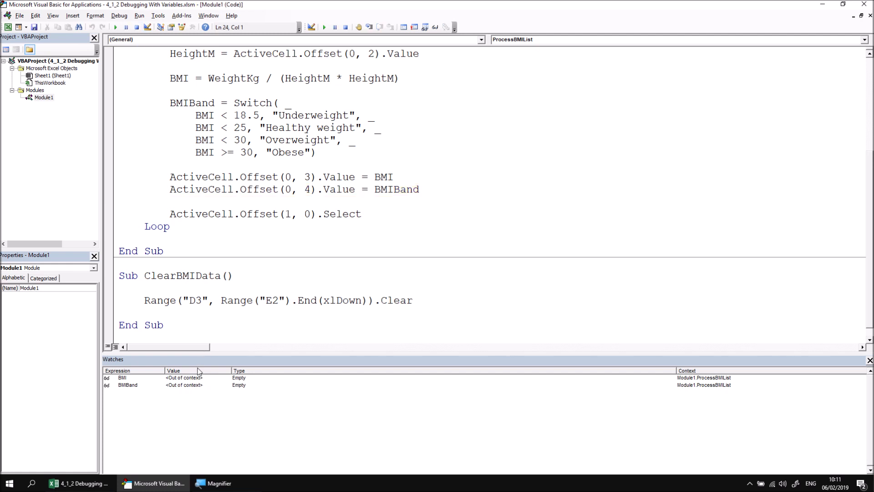
right_click(128, 385)
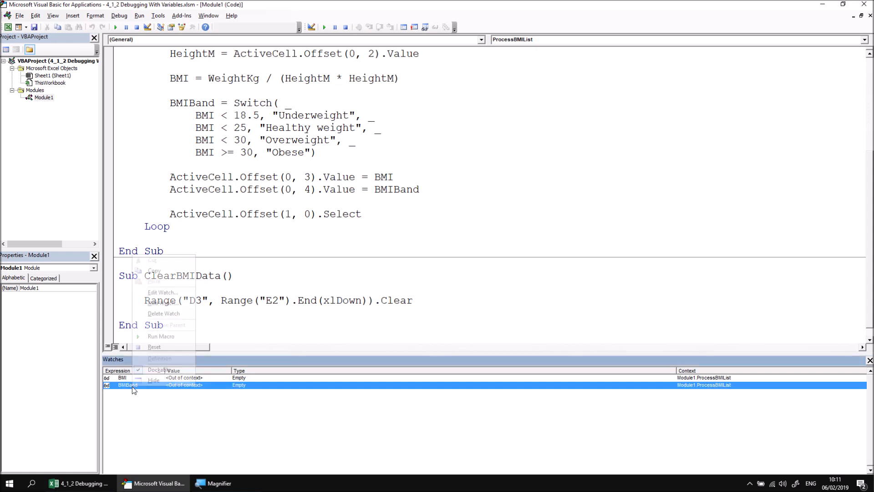
click(163, 312)
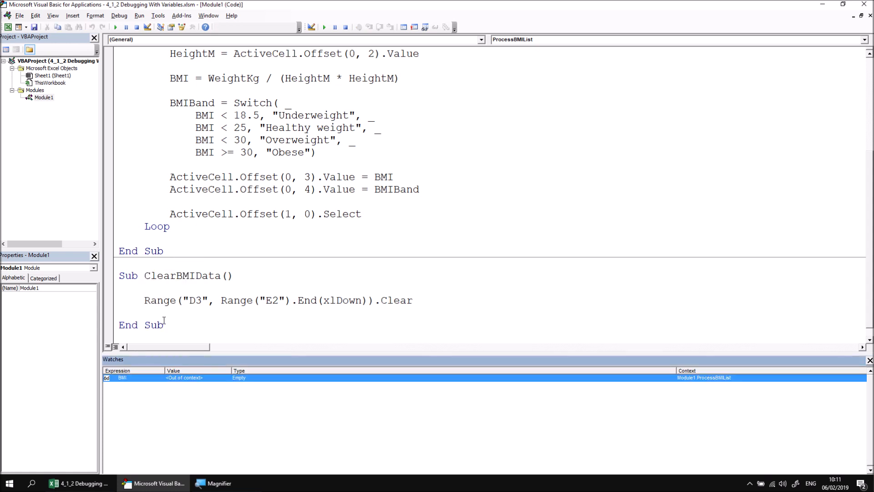
right_click(121, 377)
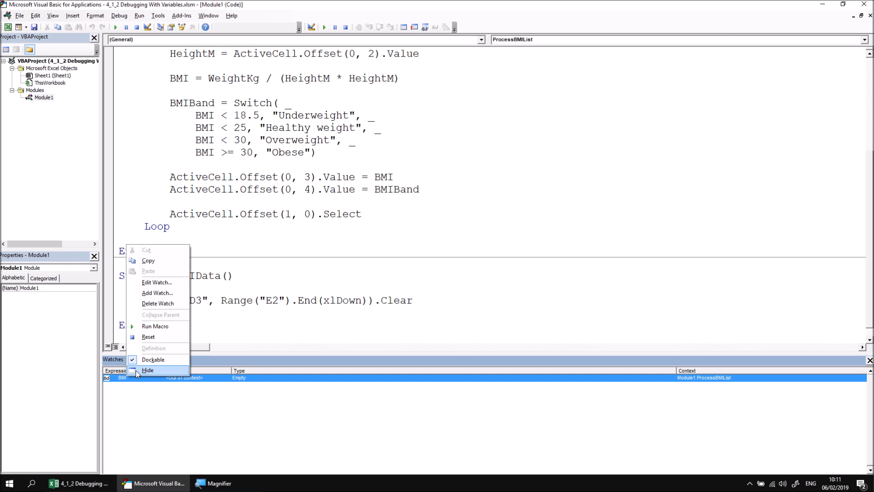